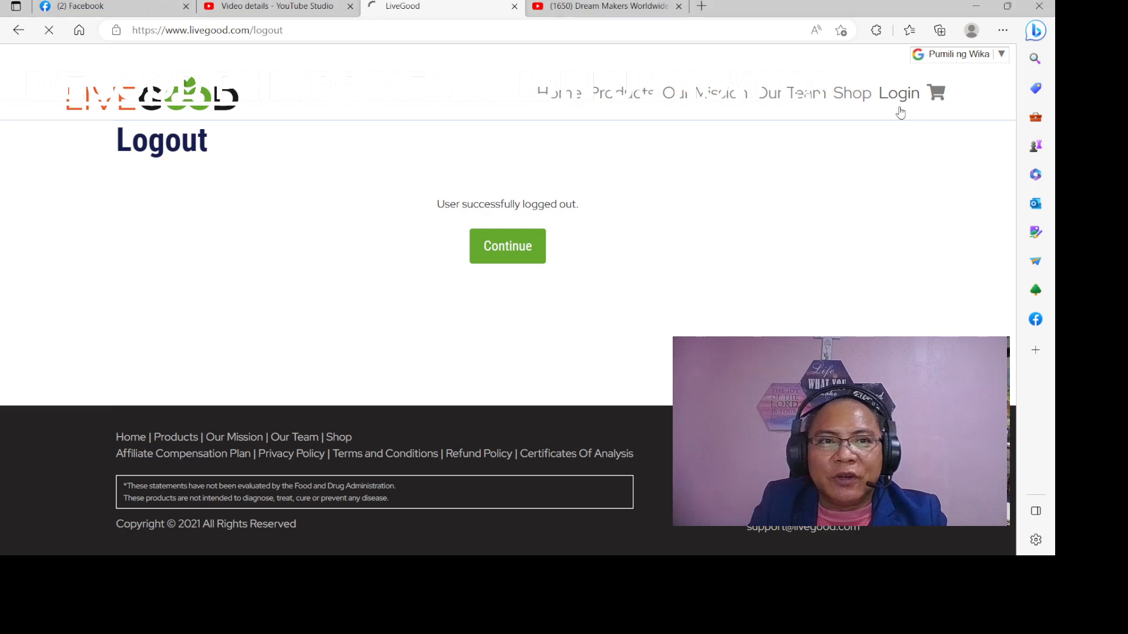
Continue past the logout page and submit the member login form with username and password
click(507, 245)
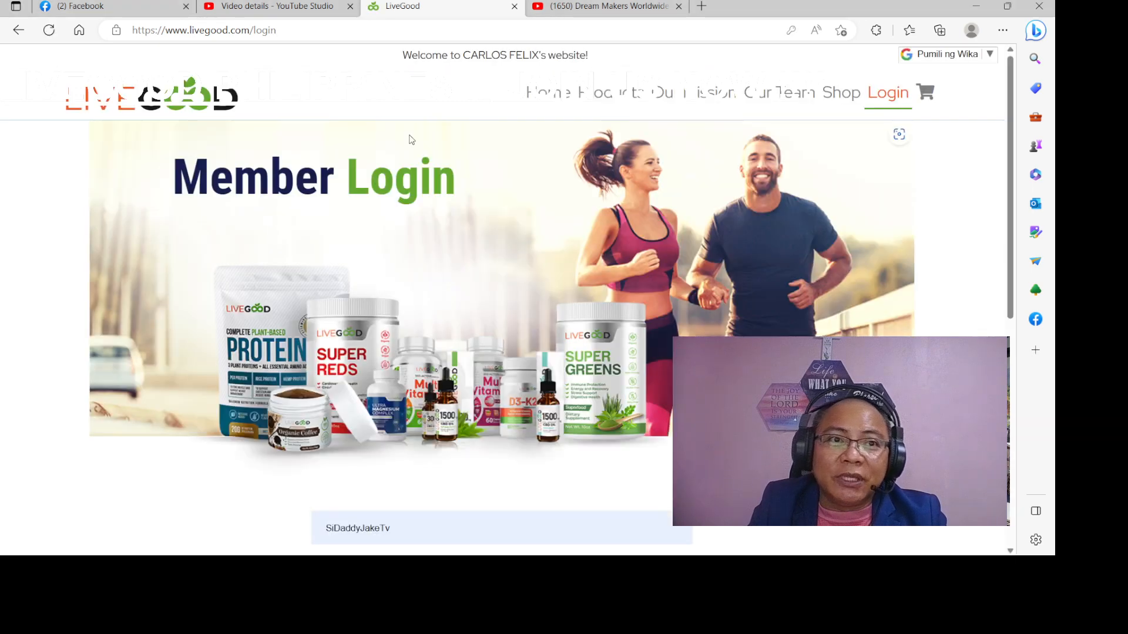
click(203, 30)
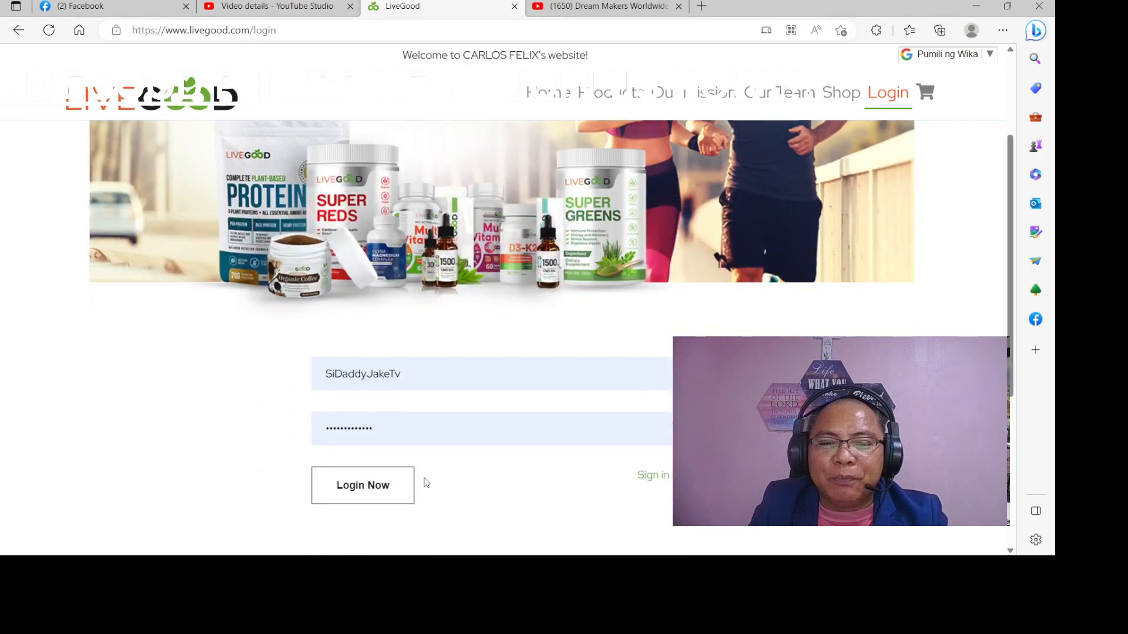
scroll(down, 3)
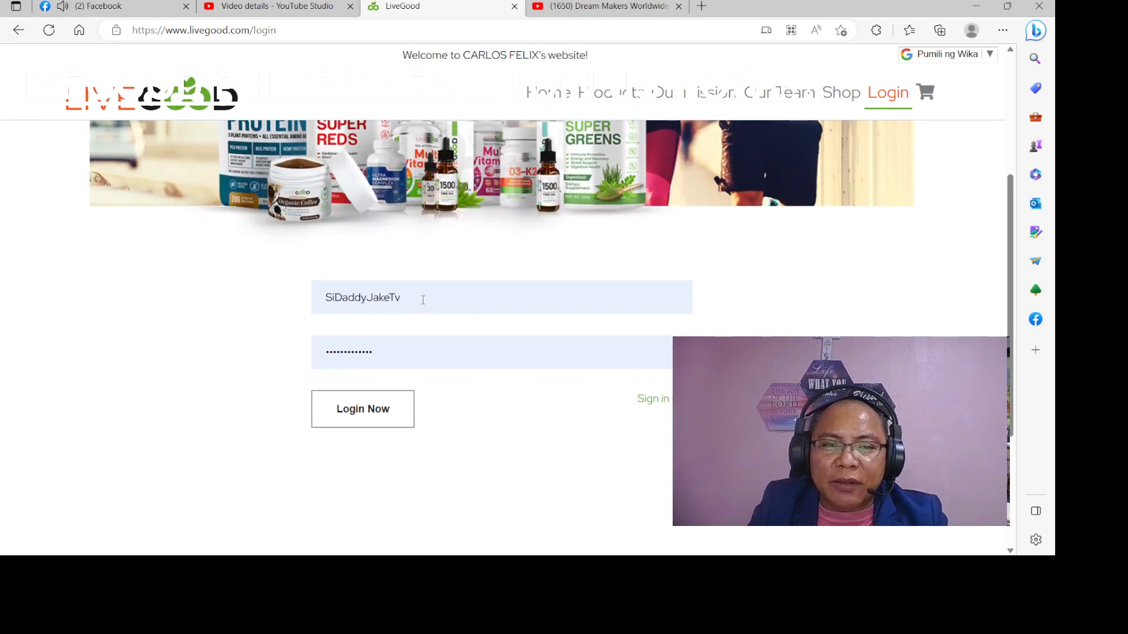
mouse_move(440, 409)
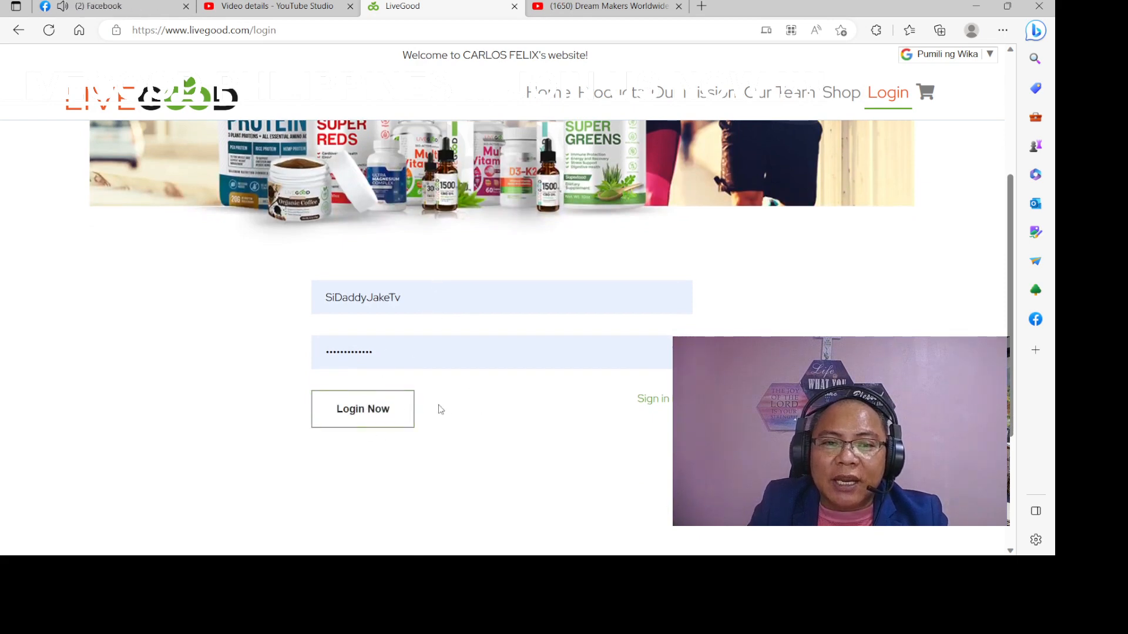
click(363, 409)
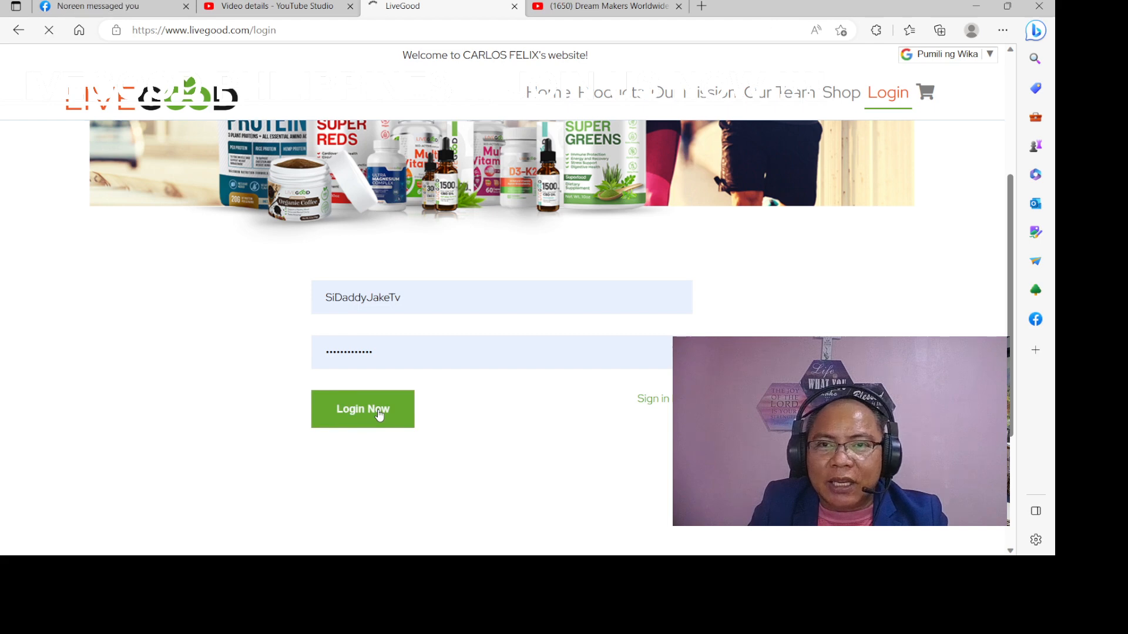
Sign in, view the My Membership and My Info pages, then log out
click(363, 409)
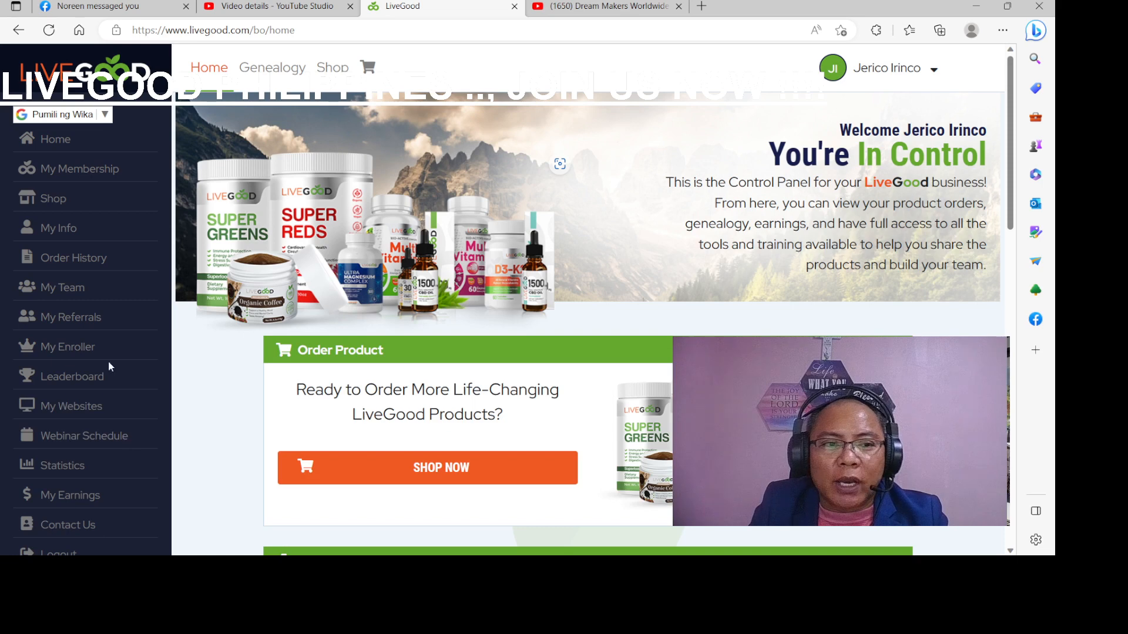
click(79, 168)
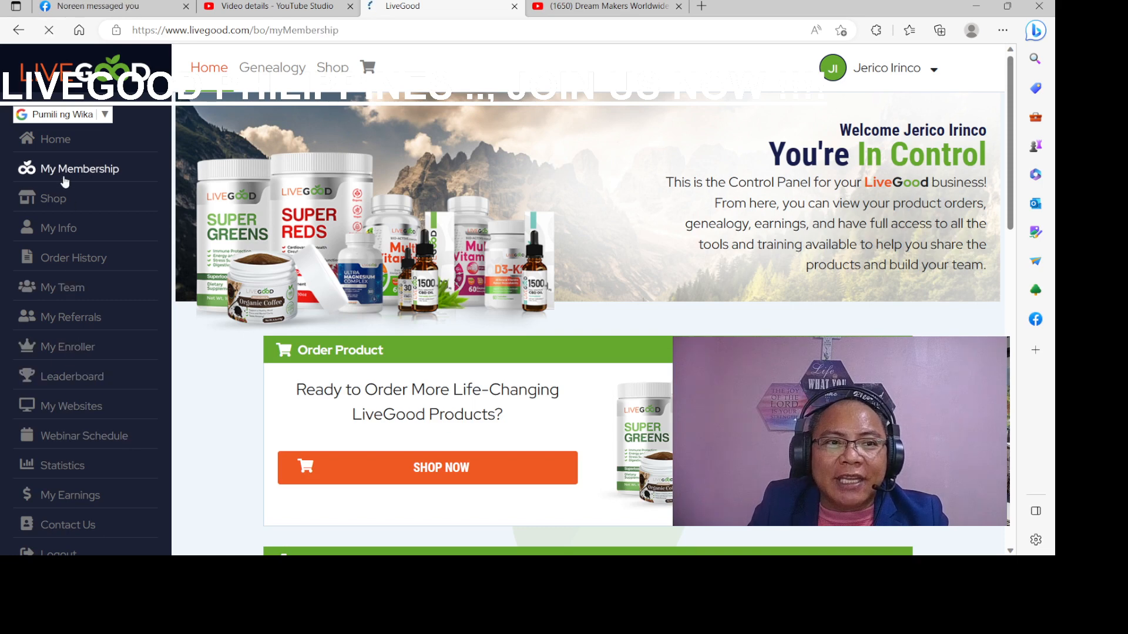
click(80, 169)
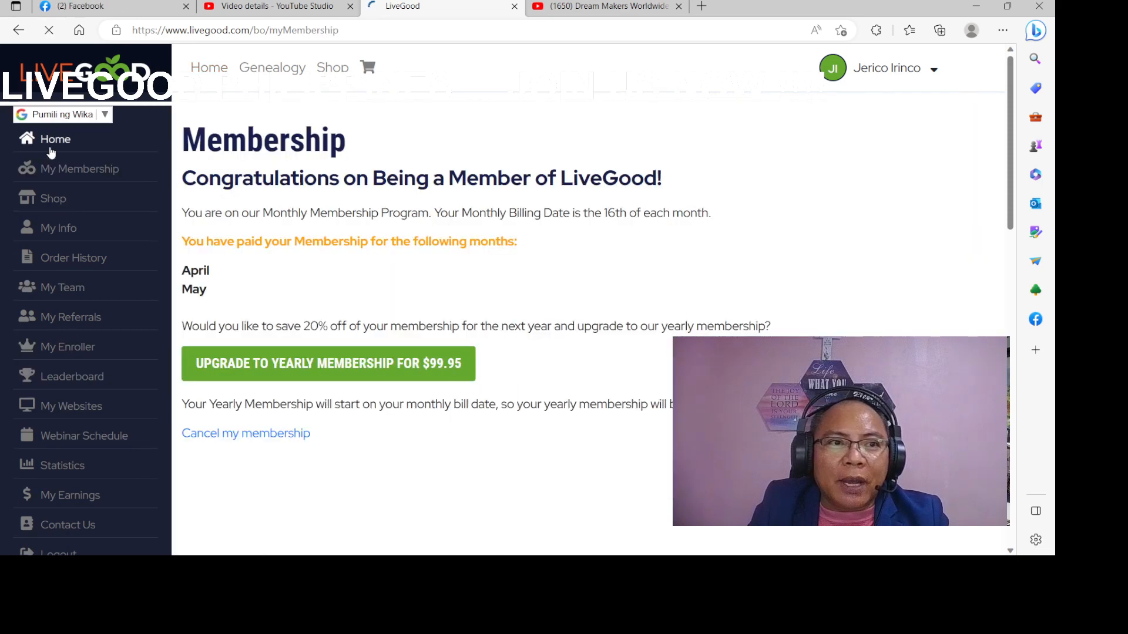
click(58, 228)
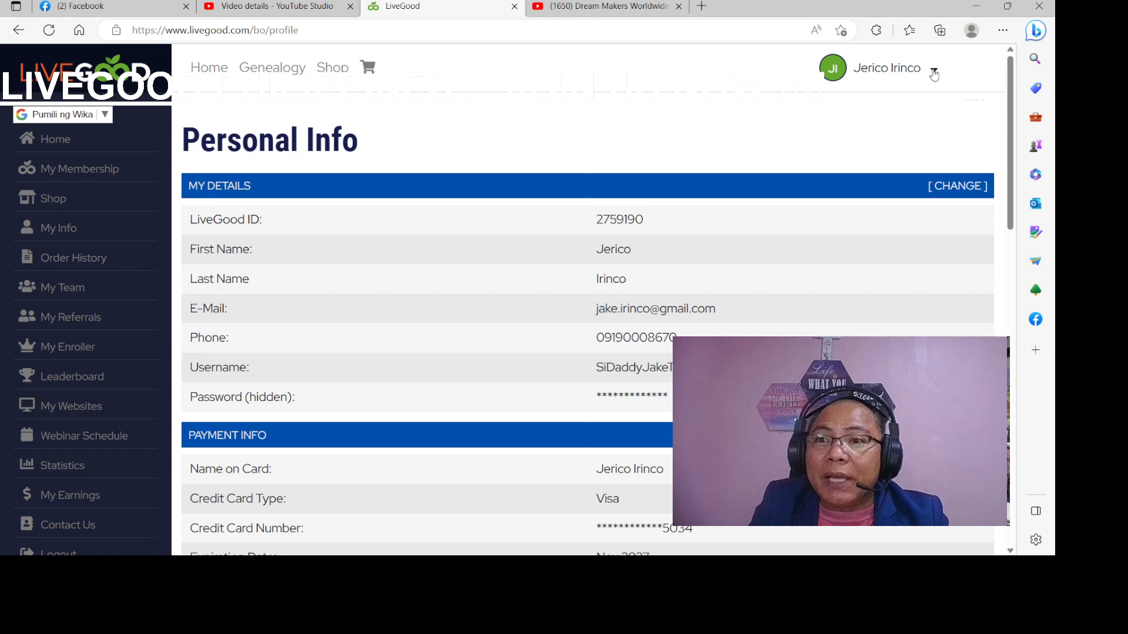
click(934, 67)
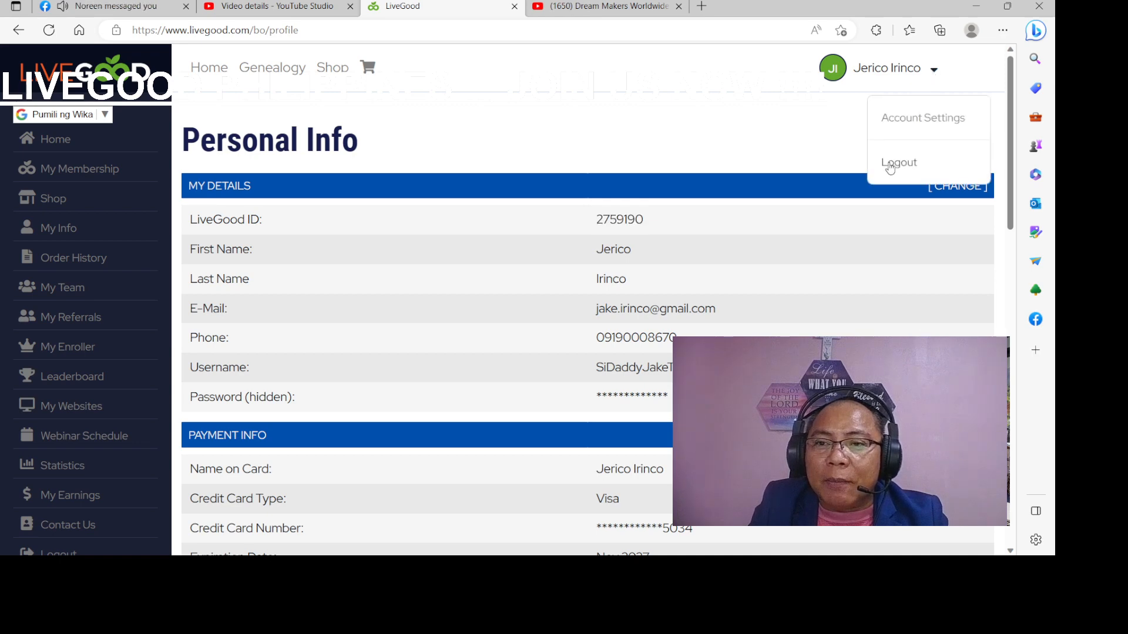
click(897, 162)
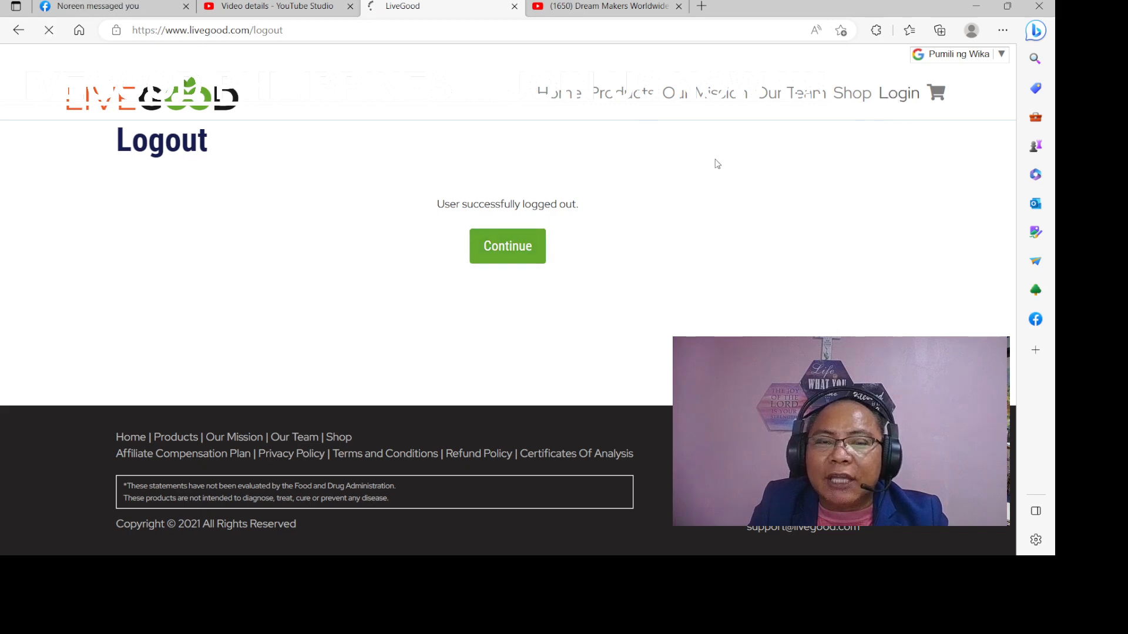
click(507, 246)
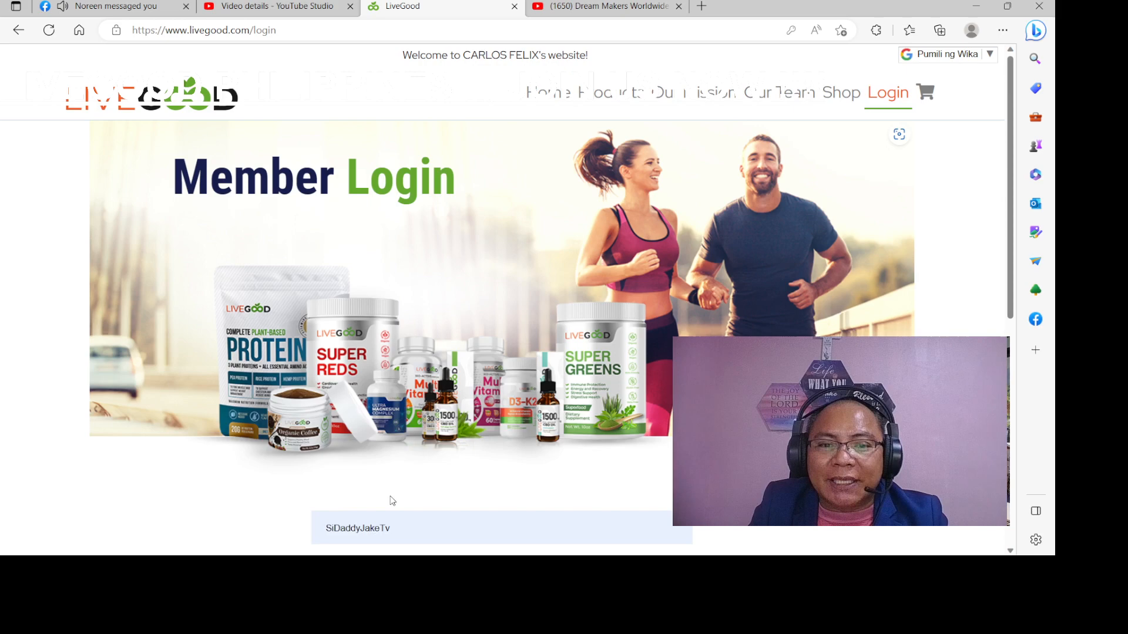
scroll(down, 3)
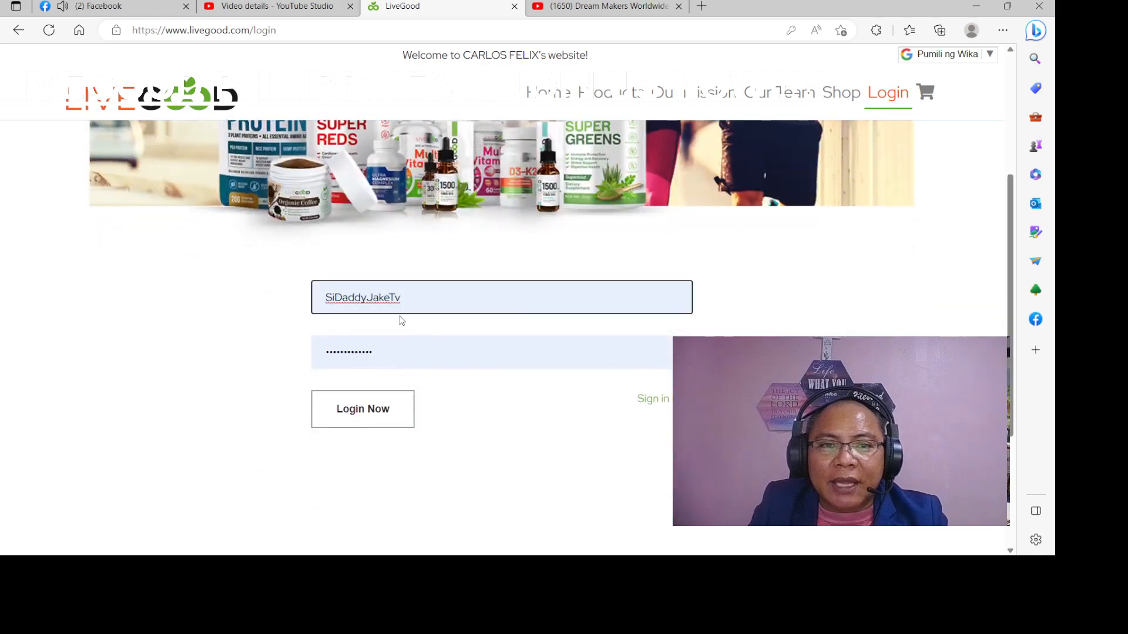
text(RZSolomon)
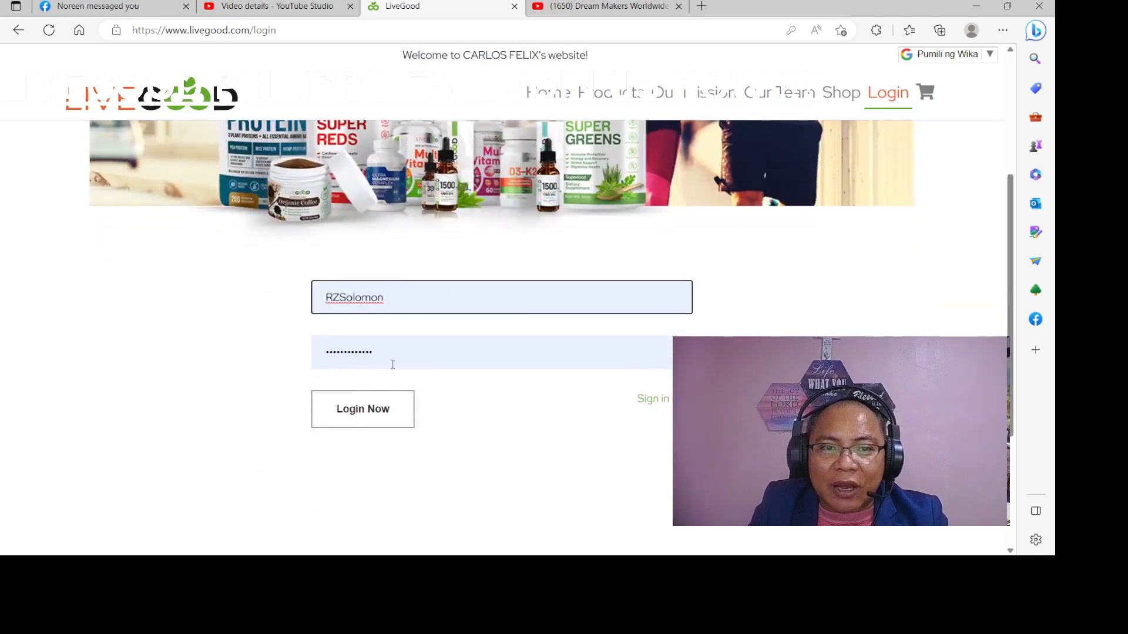
click(363, 408)
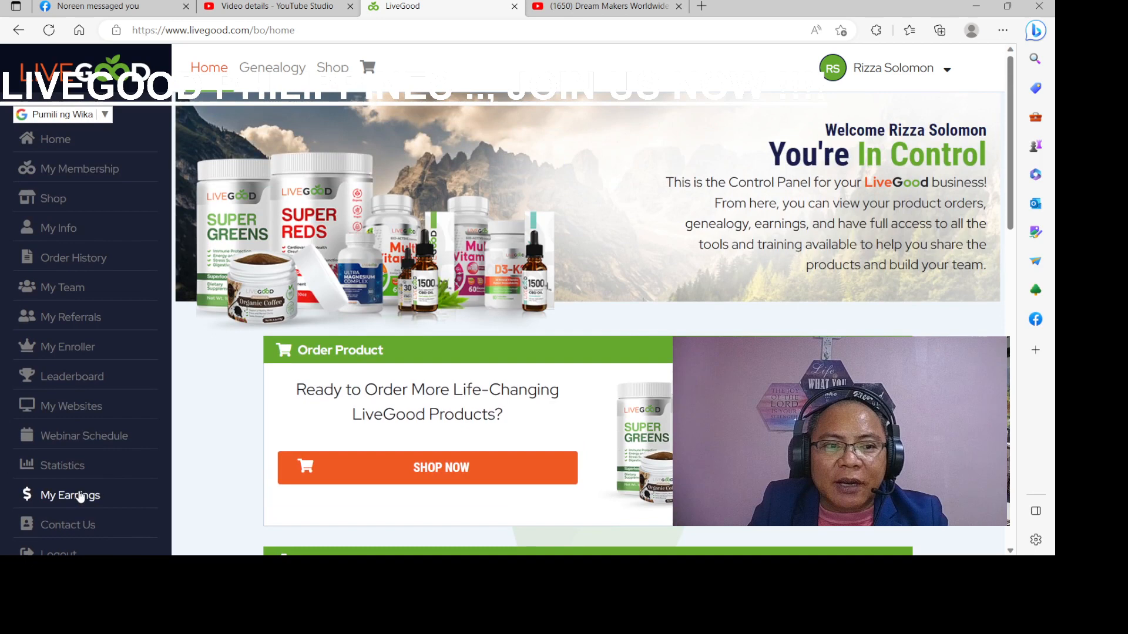
Open the Credit Wallet issue-credit form from My Earnings
click(70, 494)
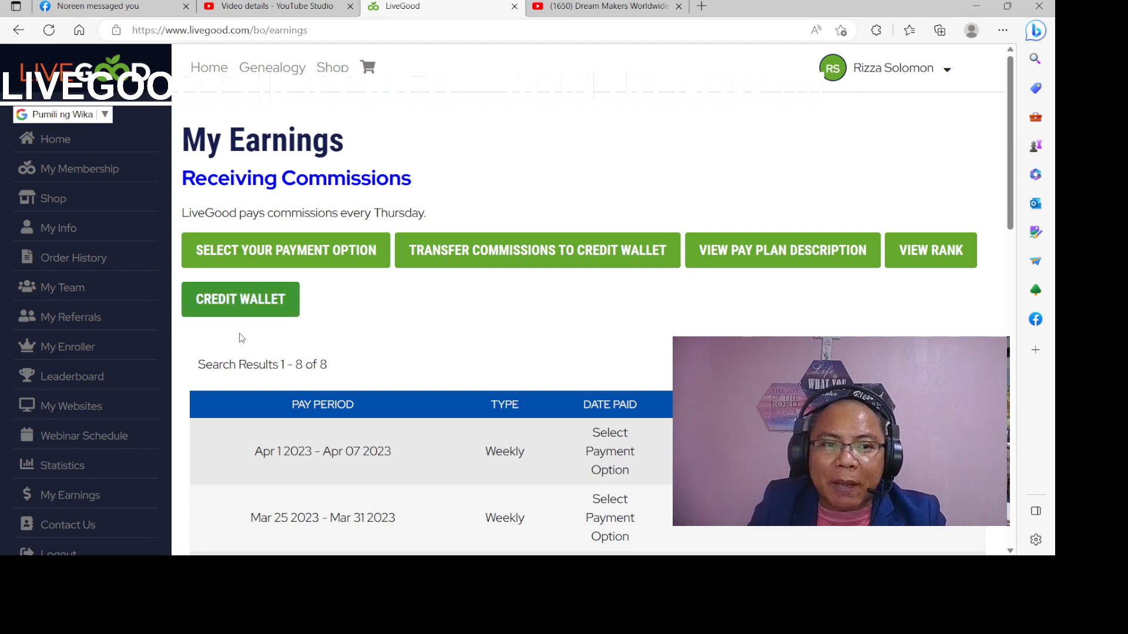
click(240, 299)
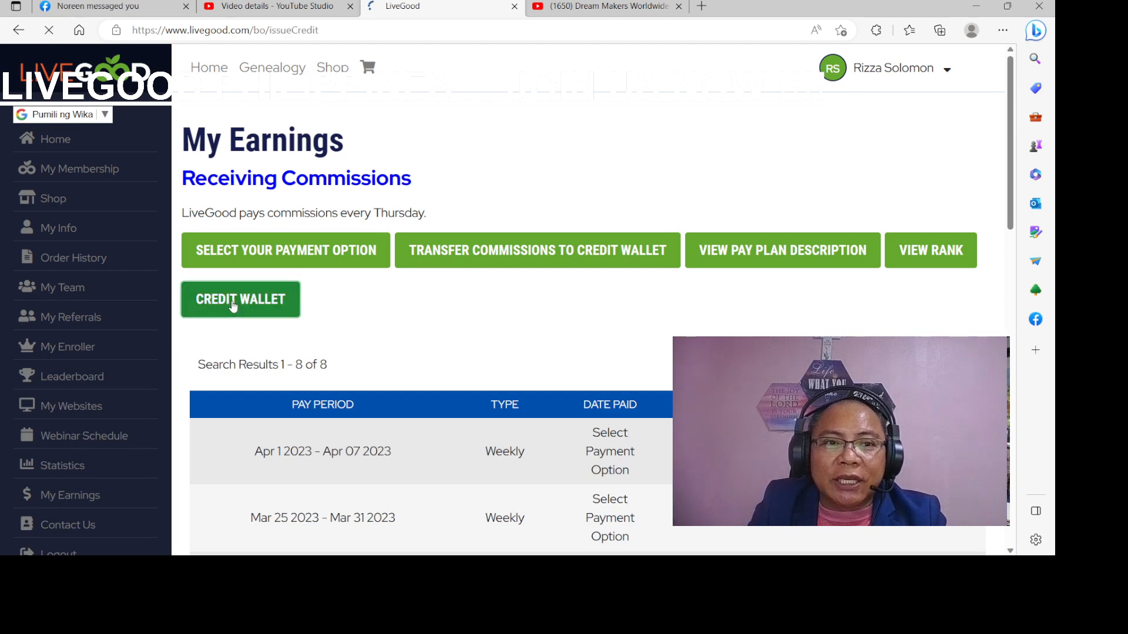
click(240, 299)
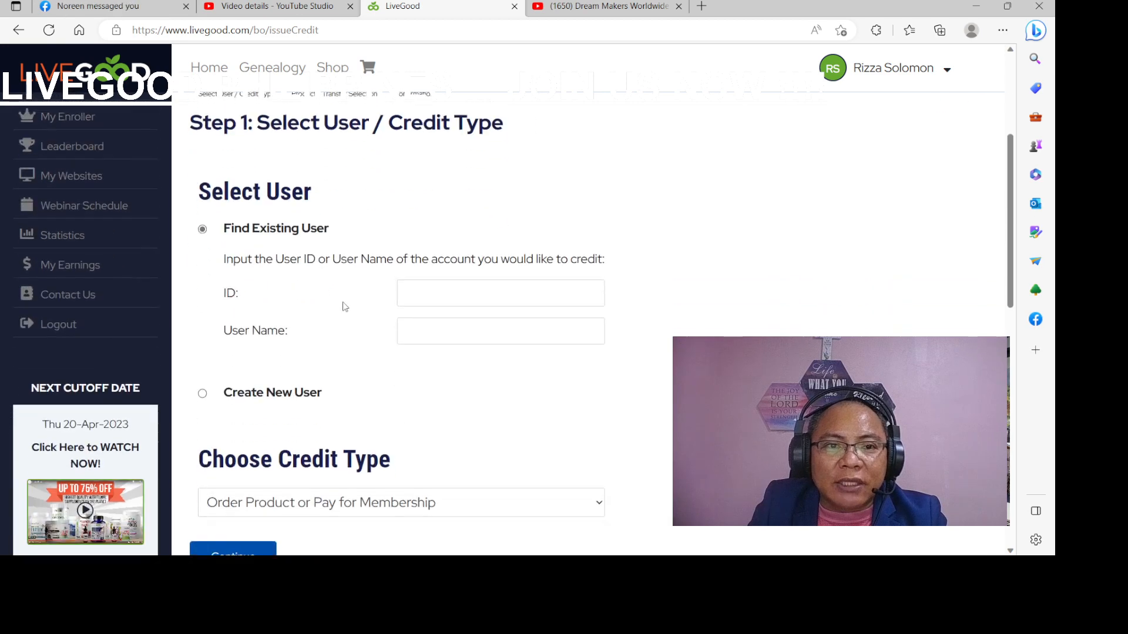
click(500, 293)
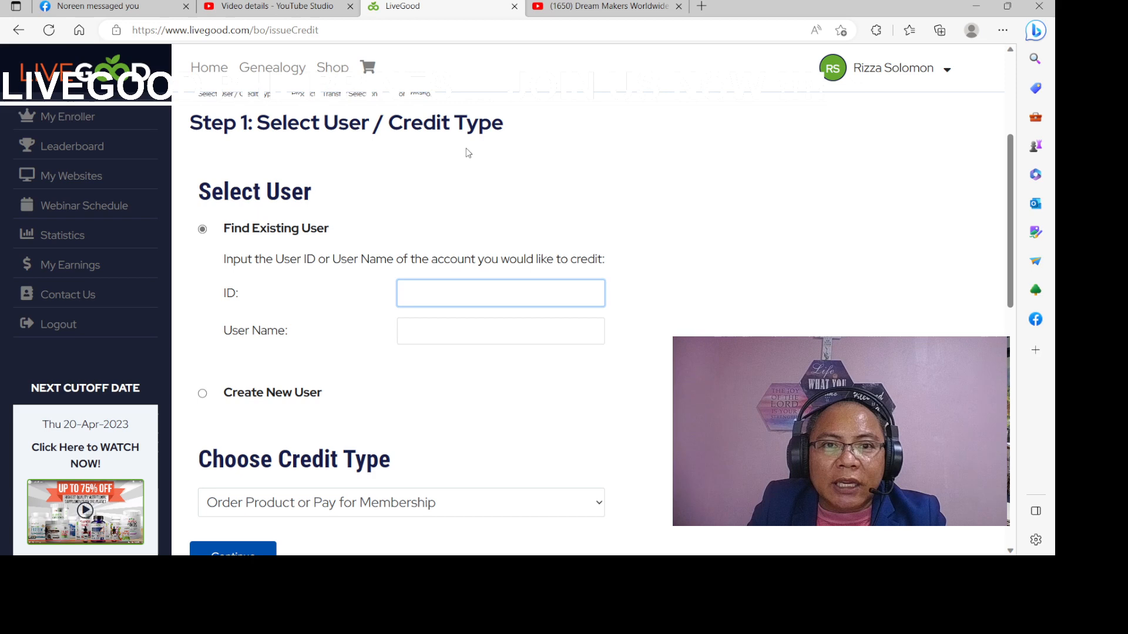
text(2759190)
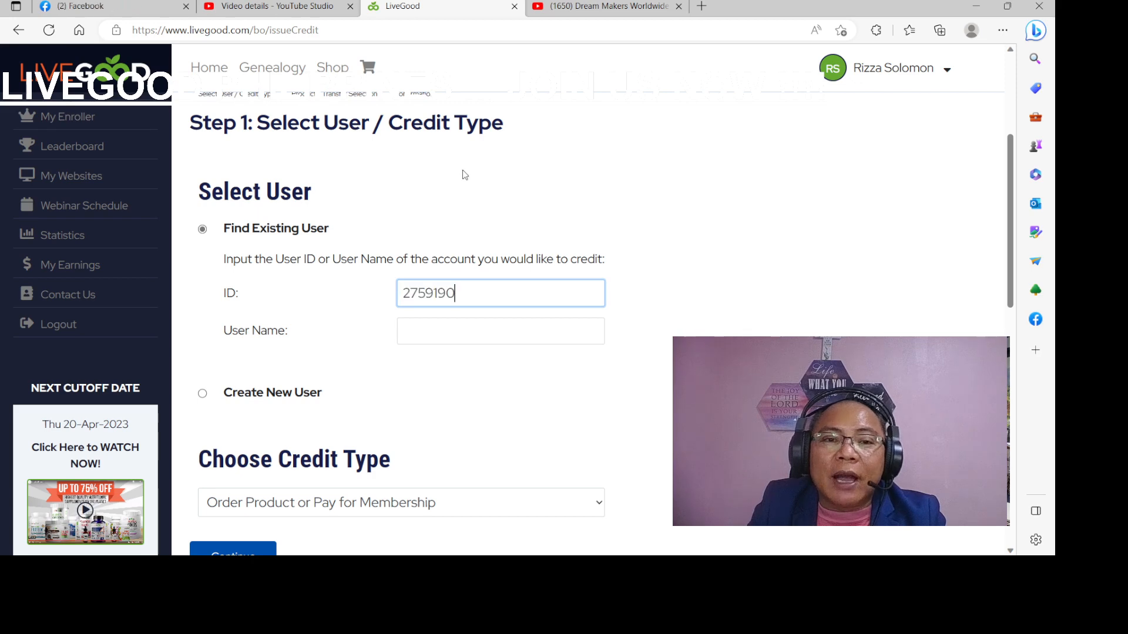
scroll(down, 3)
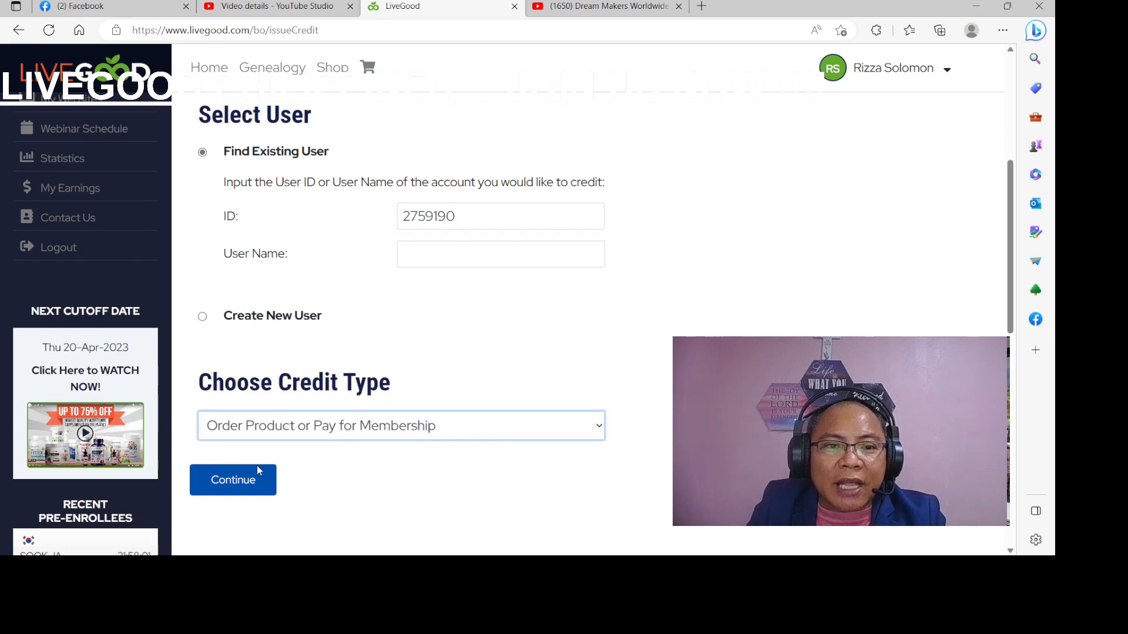
click(401, 426)
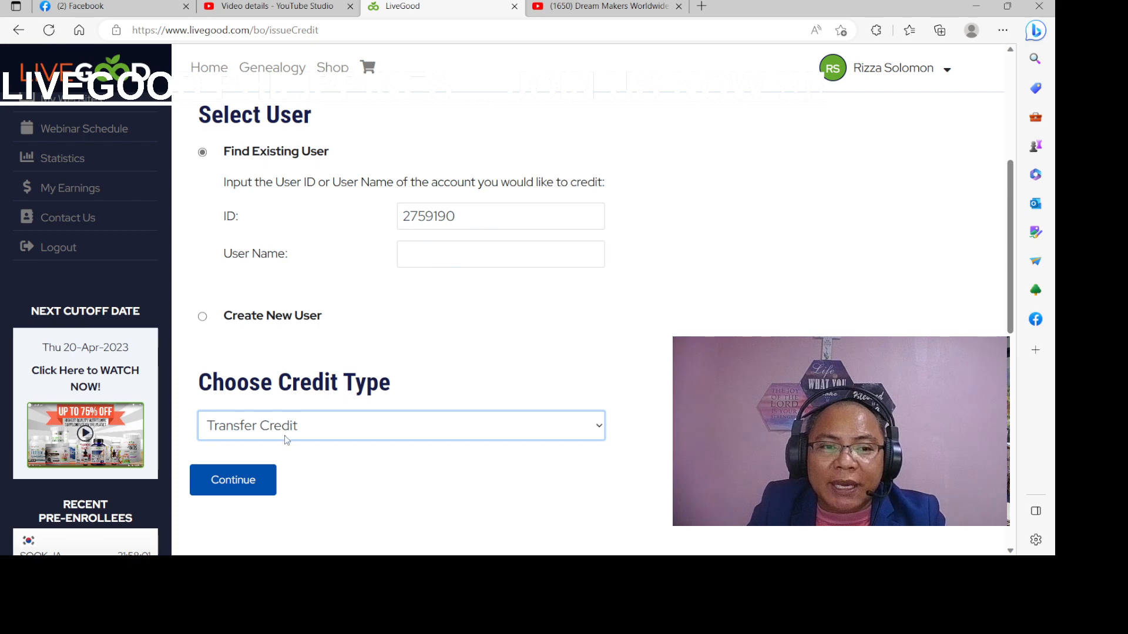
click(233, 480)
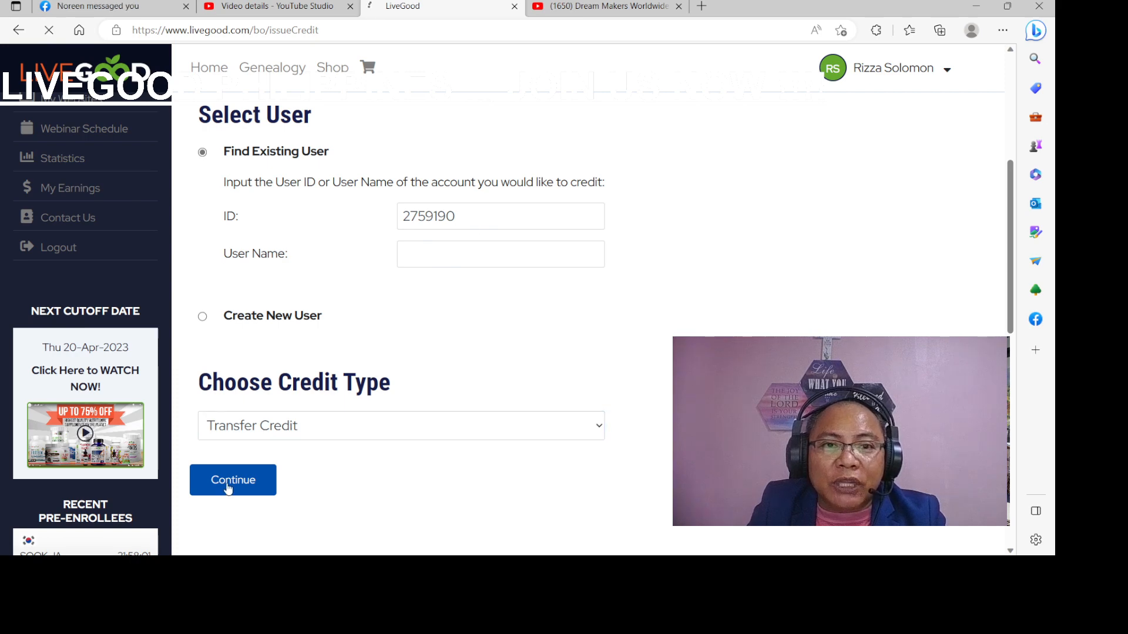
Set the transfer amount to 31.60 and proceed to the Step 3 confirmation
click(232, 480)
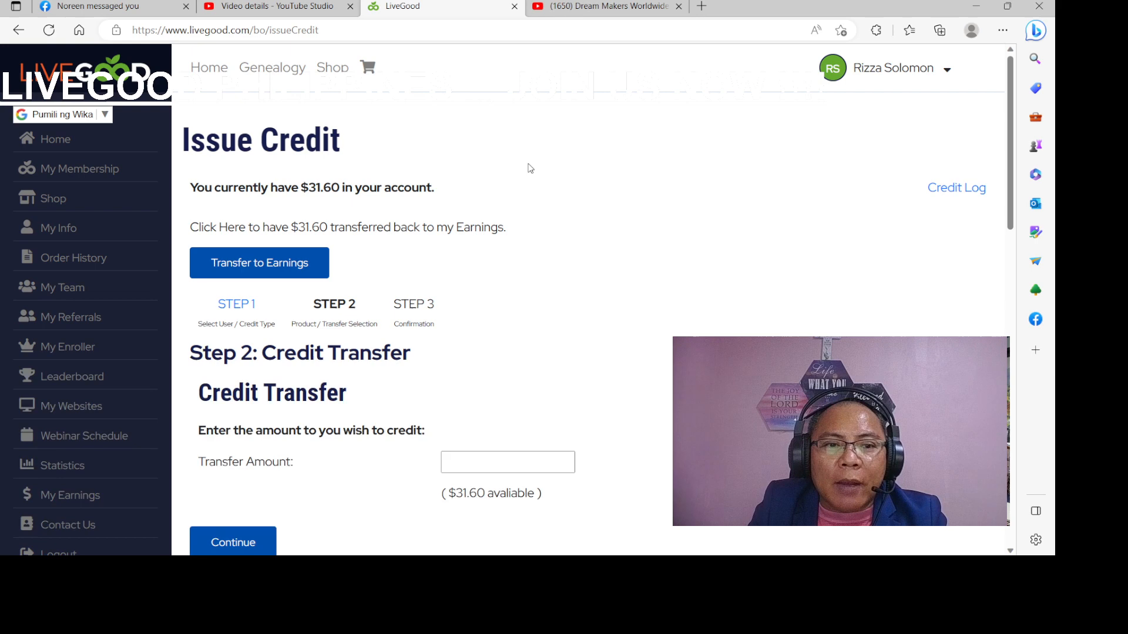
scroll(down, 3)
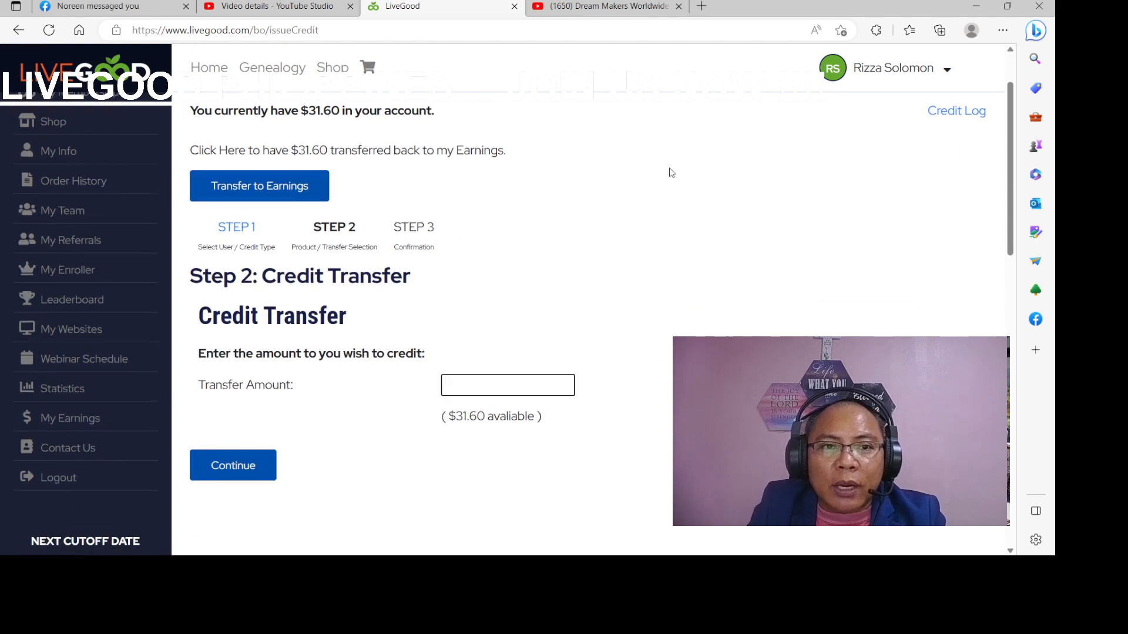
text(31.6)
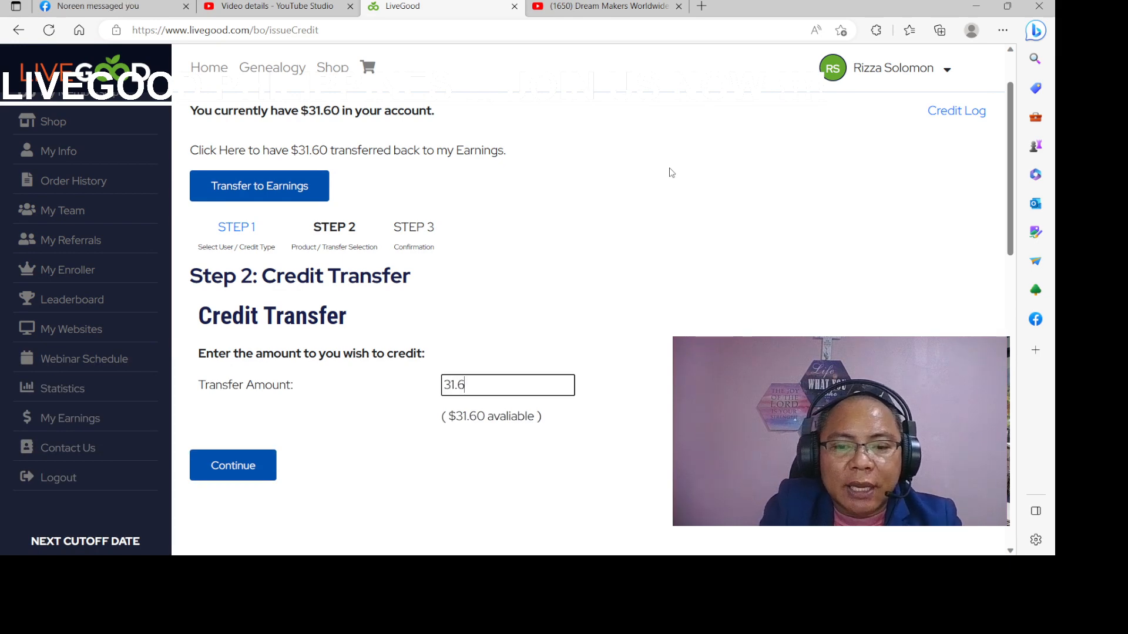
text(0)
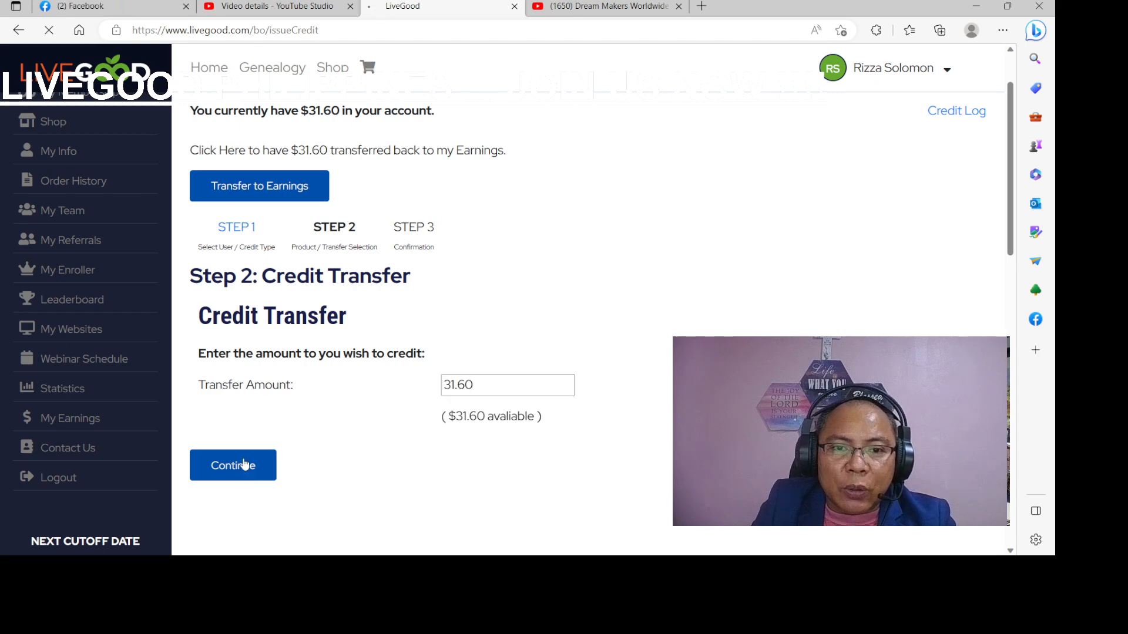
click(233, 465)
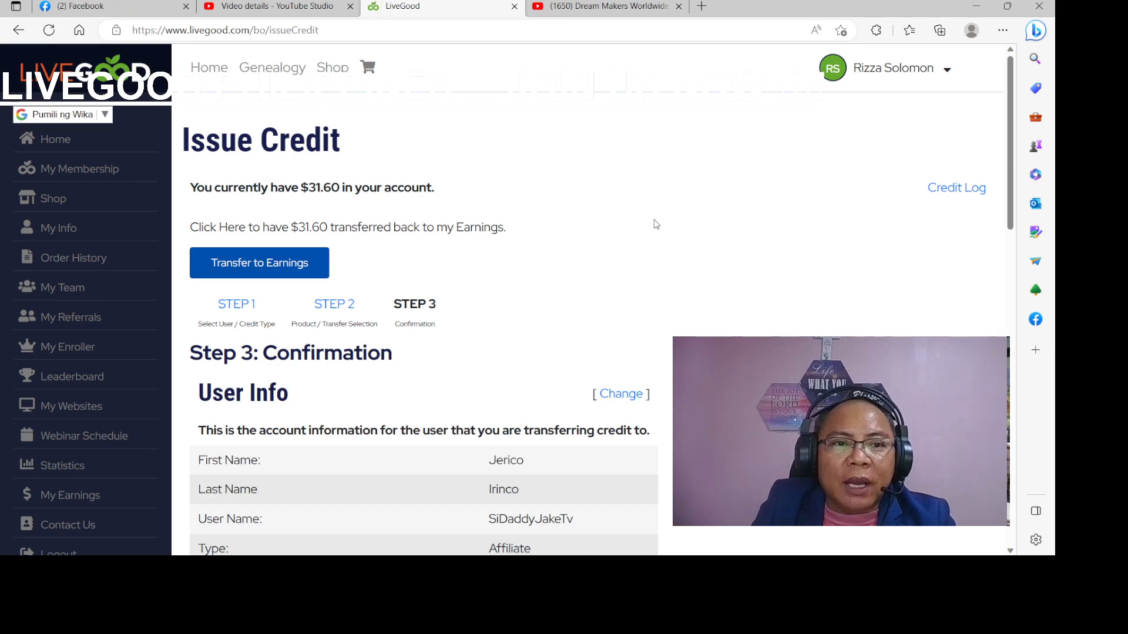
Review the confirmation and issue the $31.60 credit, accepting the browser prompt
scroll(down, 3)
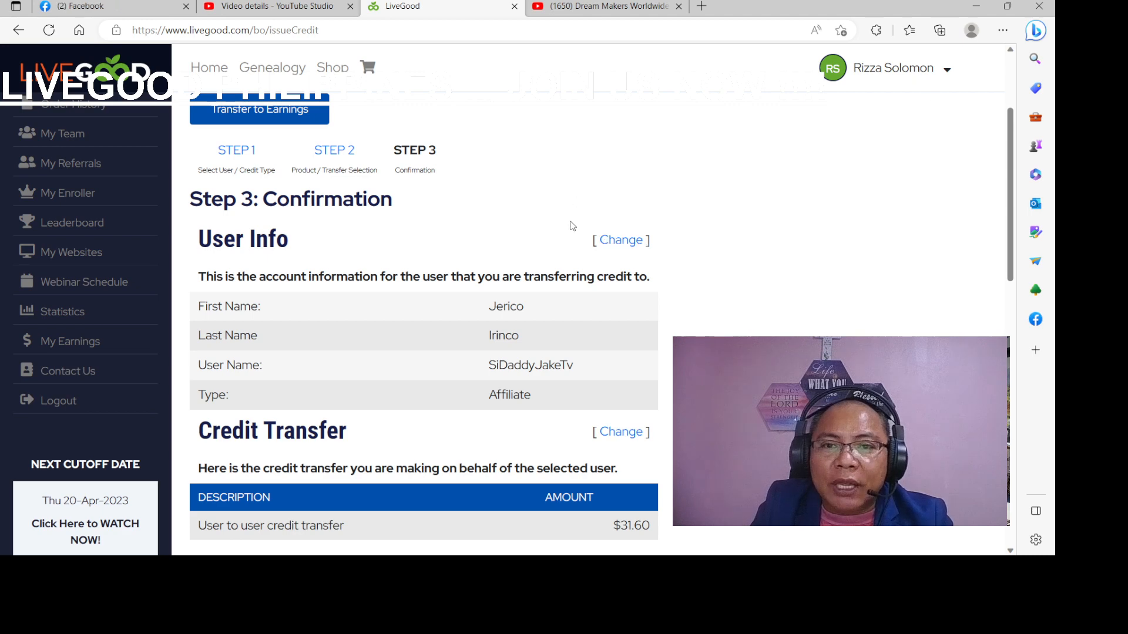
scroll(down, 3)
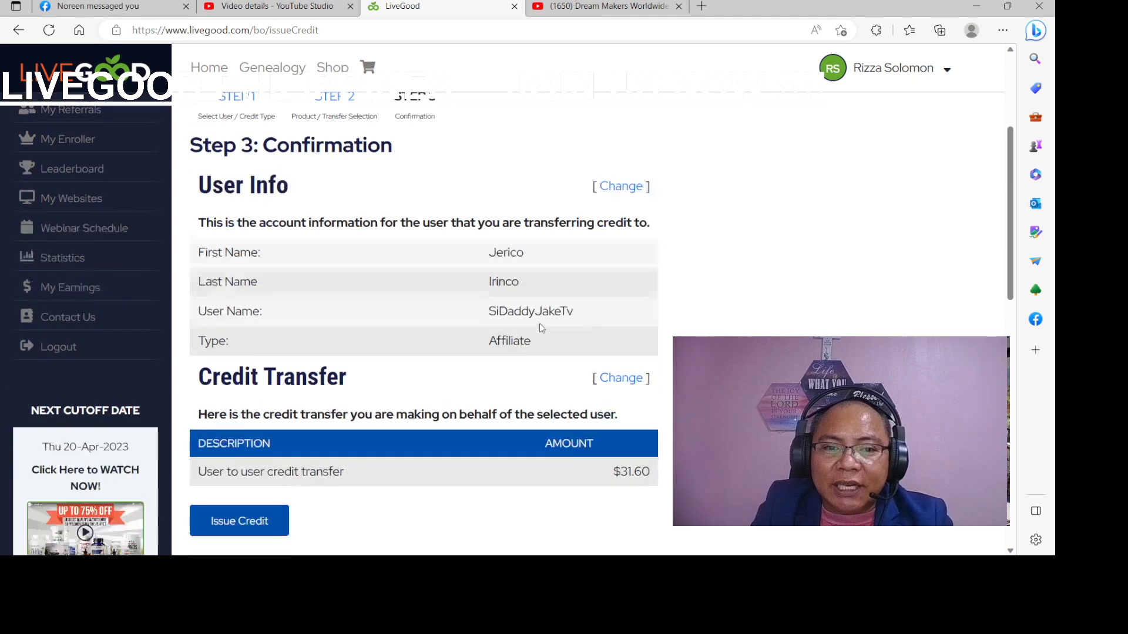
scroll(down, 3)
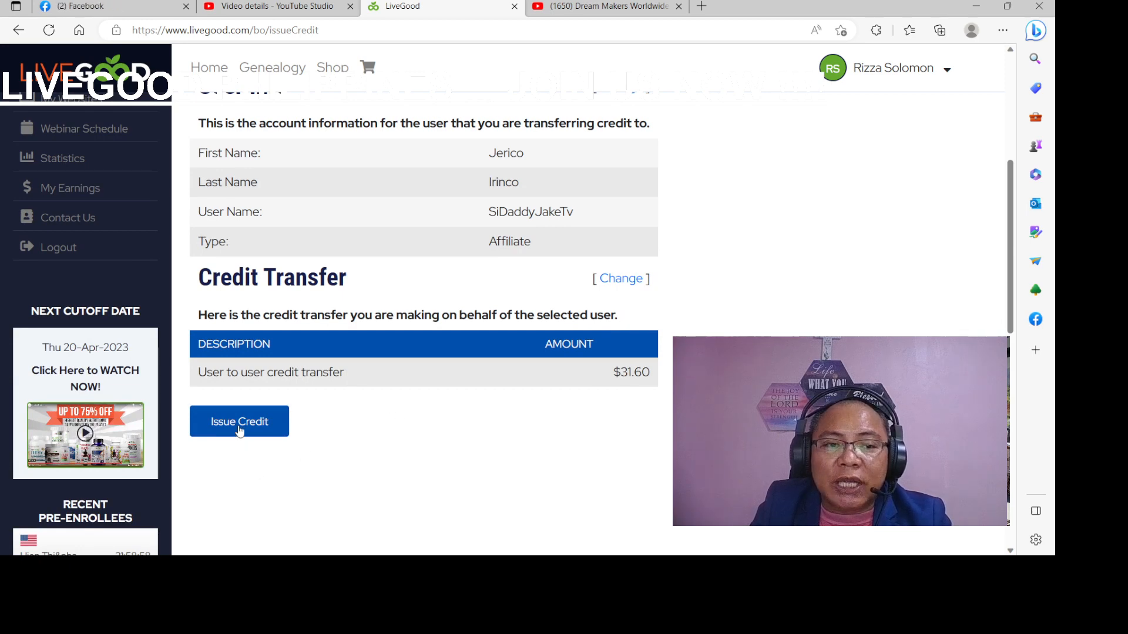
click(239, 421)
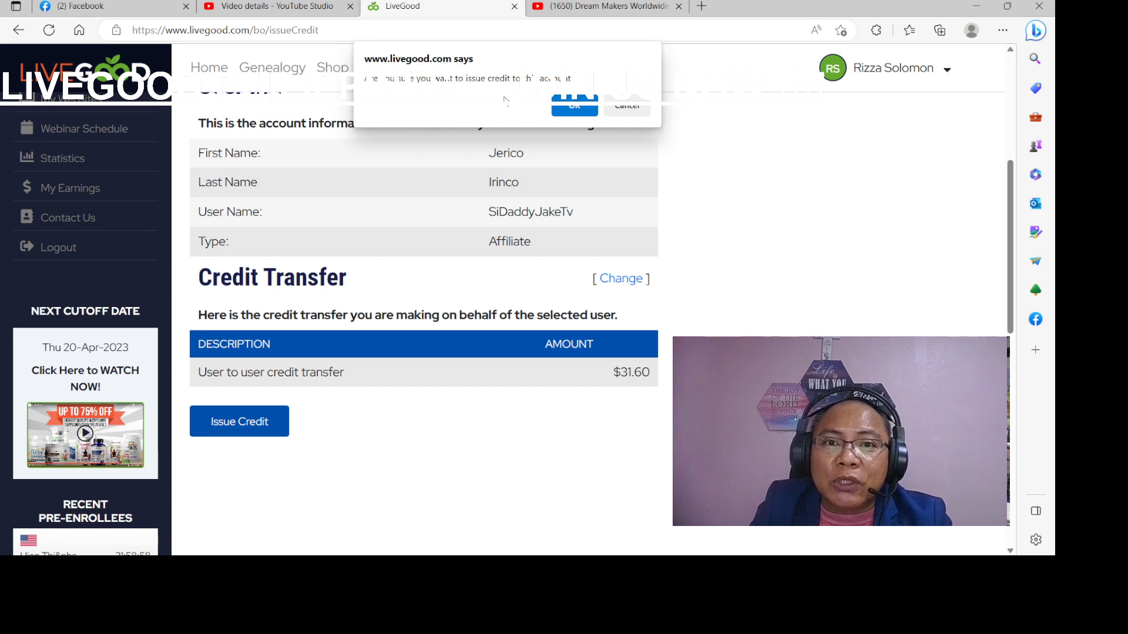
click(573, 105)
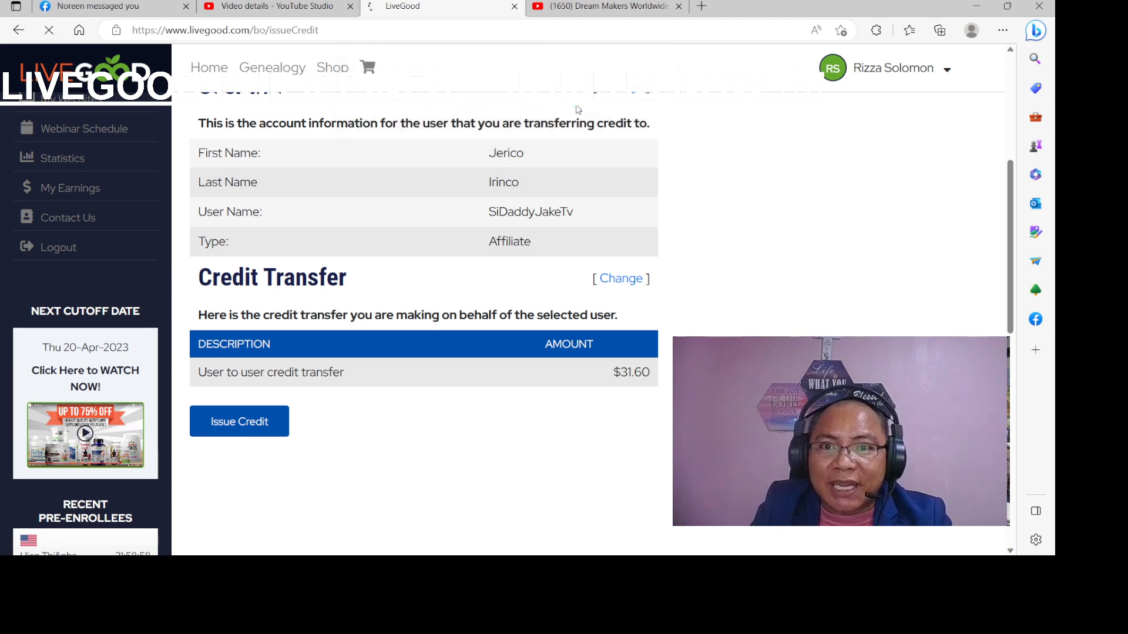
click(239, 422)
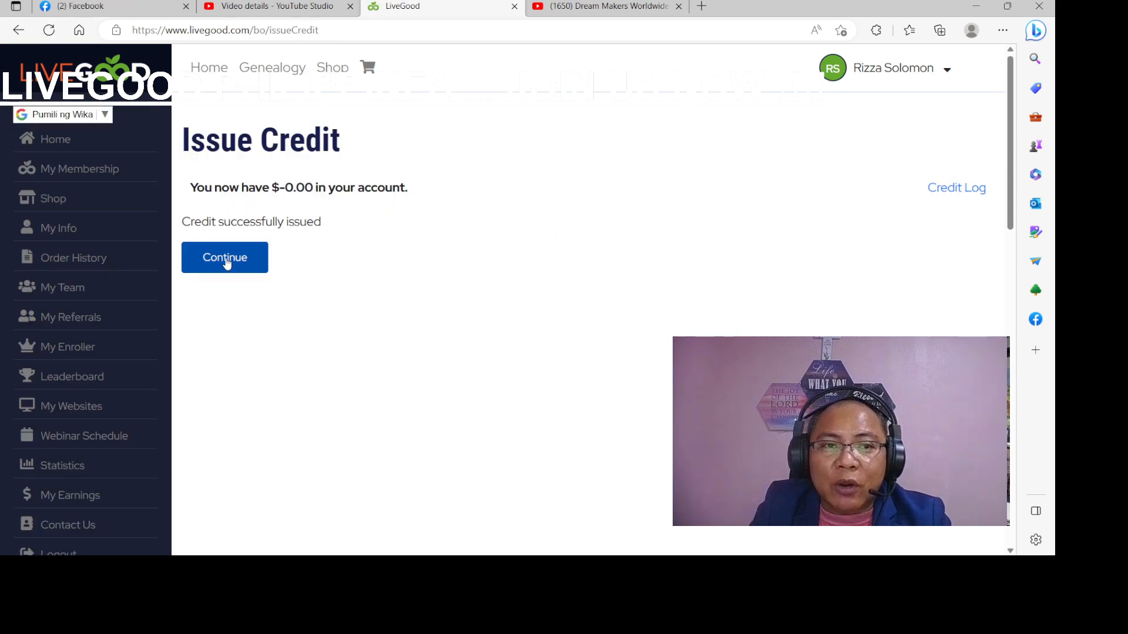
Check the $-31.60 transfer entry in the Issue Credit Log, then log out
click(225, 258)
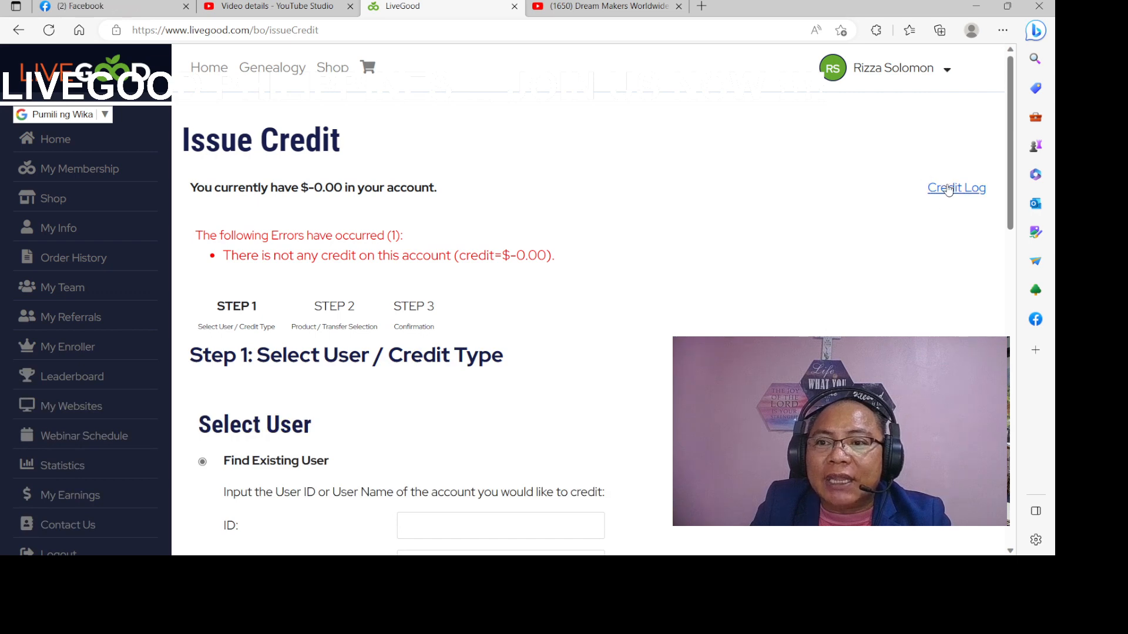
click(955, 188)
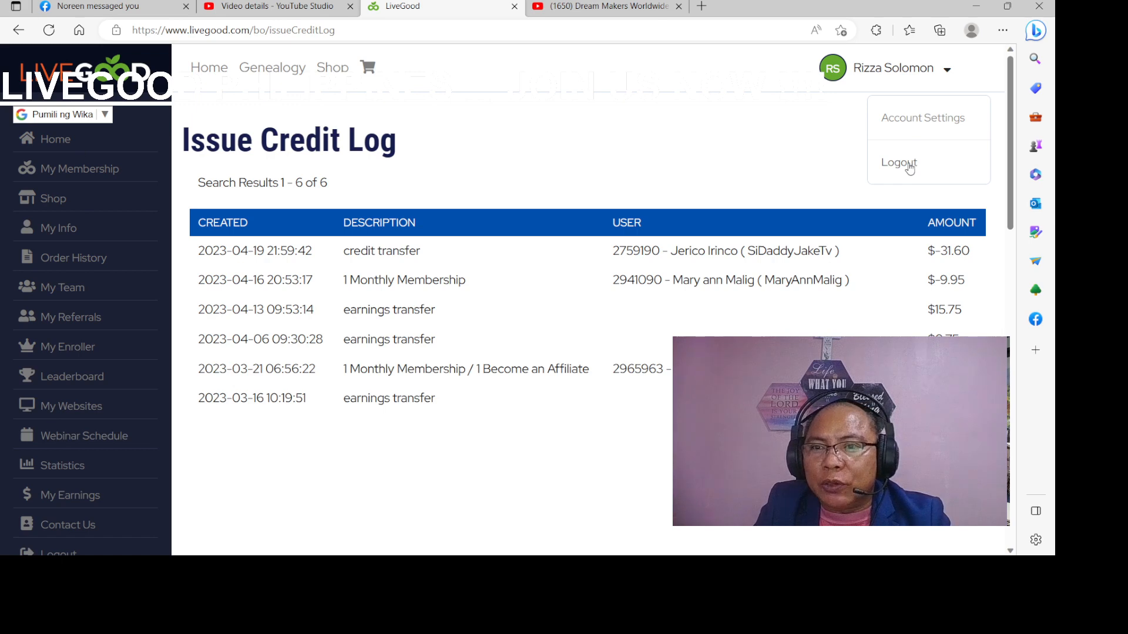
click(897, 162)
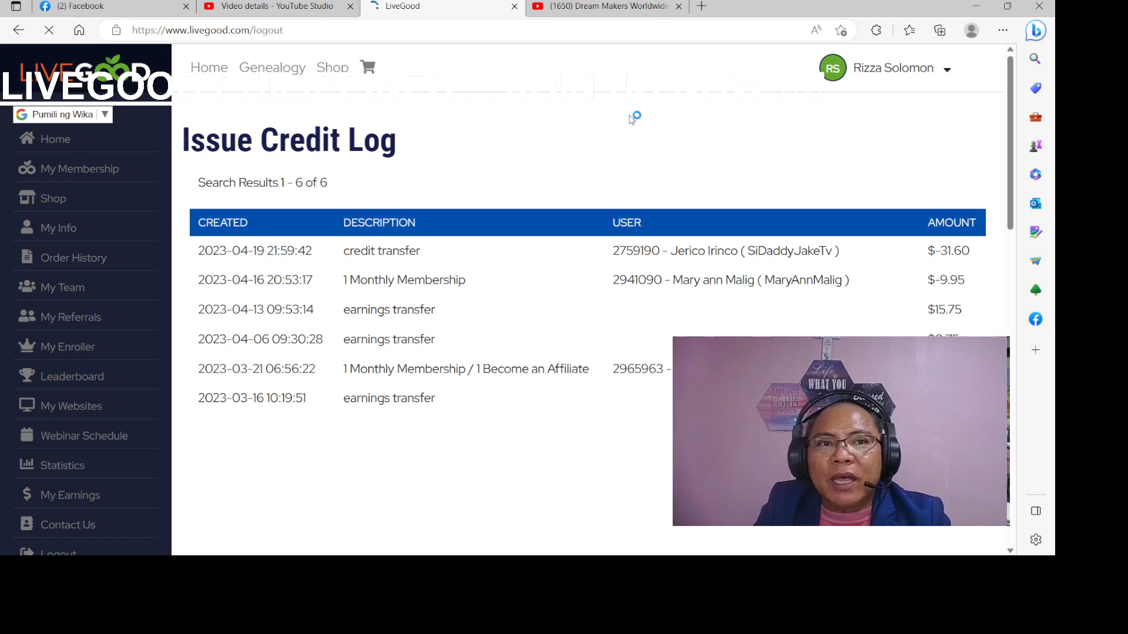